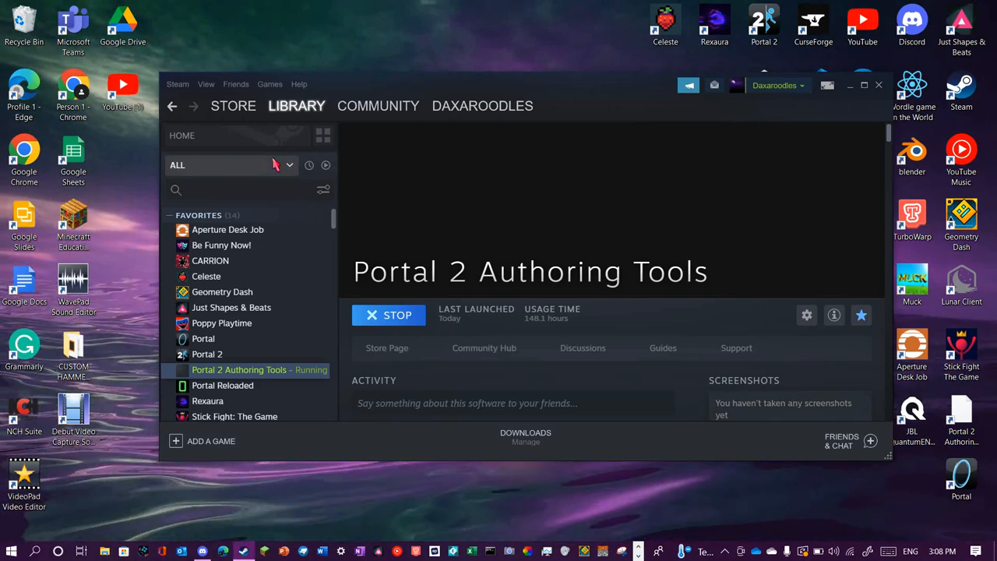
mouse_move(300, 296)
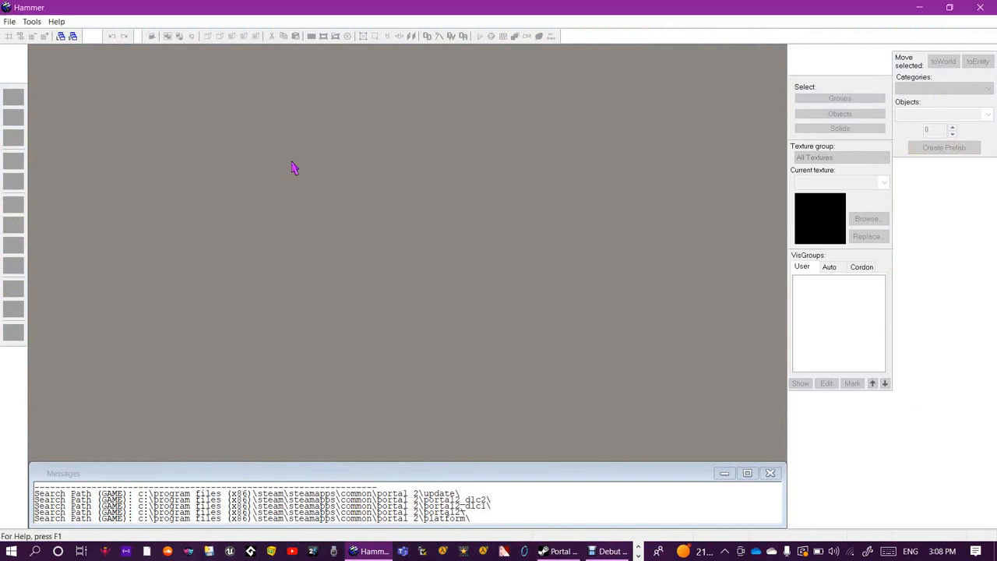
mouse_move(378, 259)
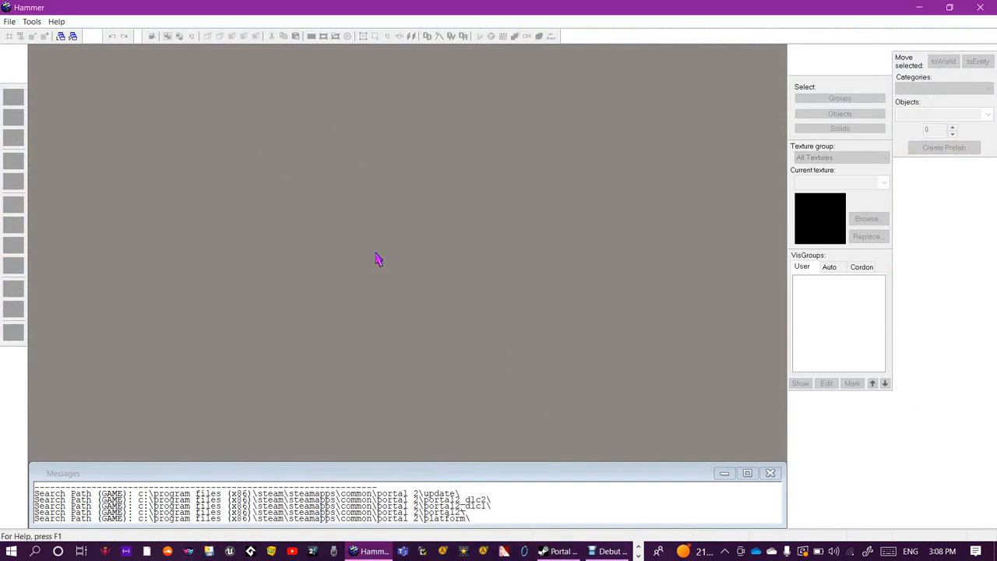
mouse_move(29, 40)
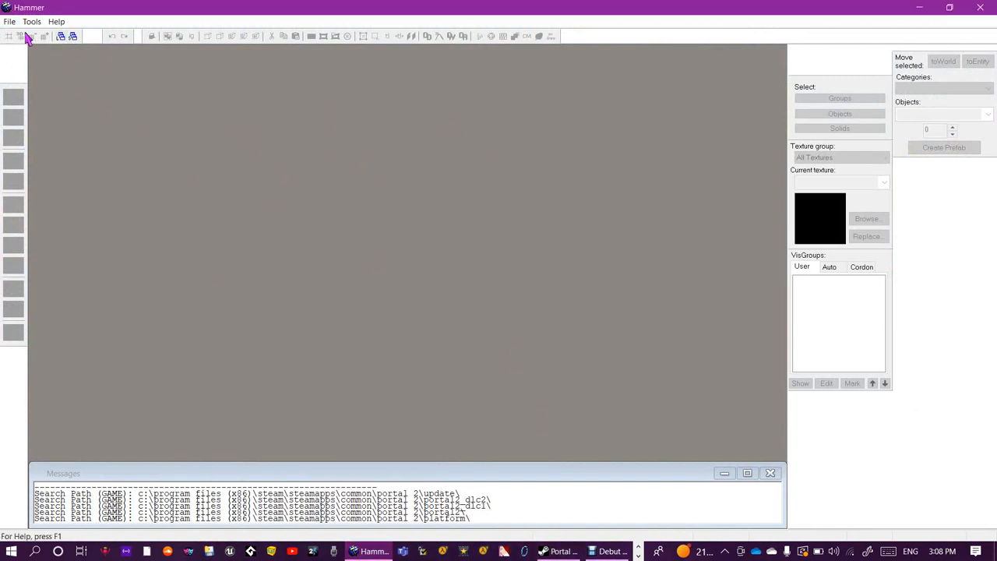
- Start a new, empty map from the File menu
left_click(10, 22)
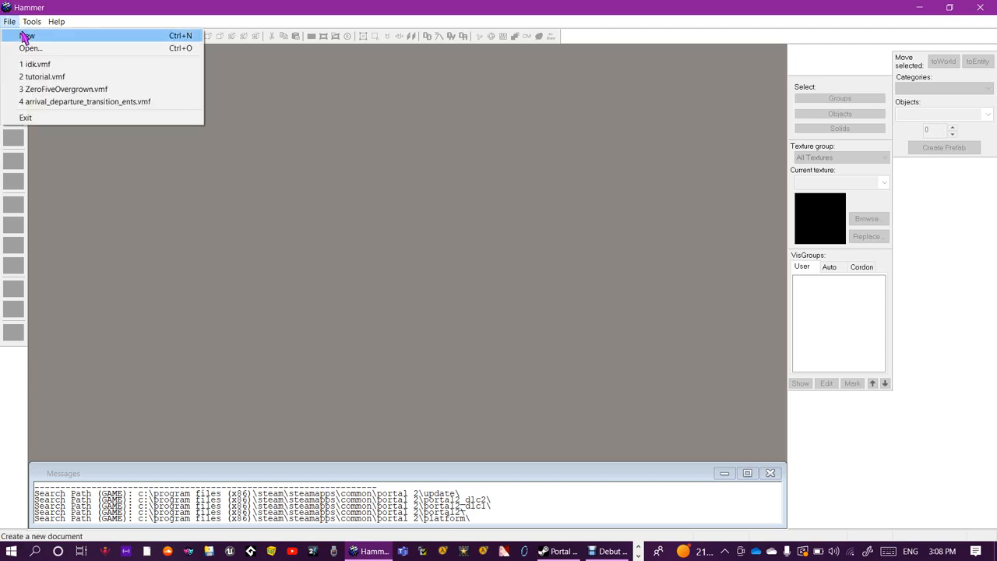
left_click(28, 35)
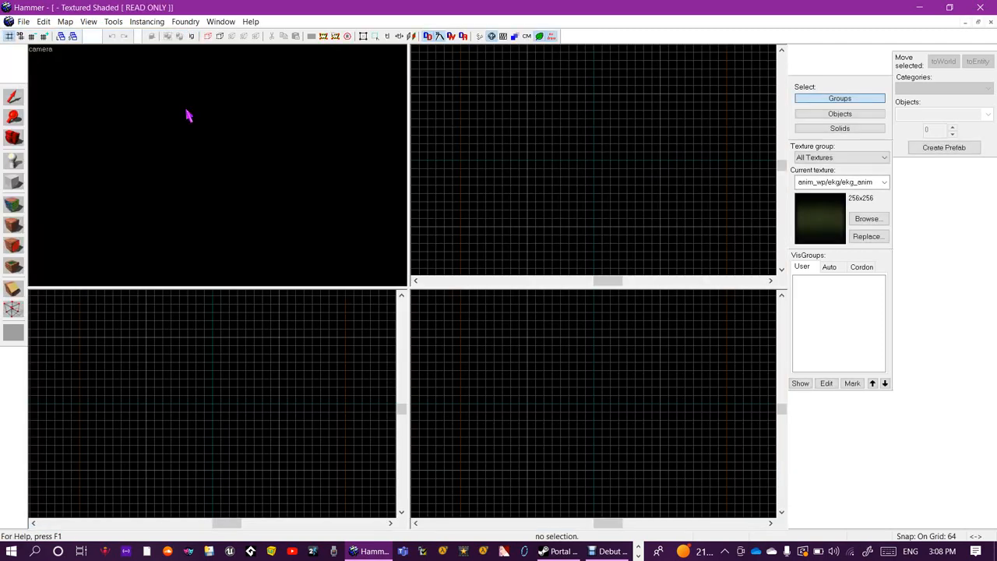
mouse_move(193, 121)
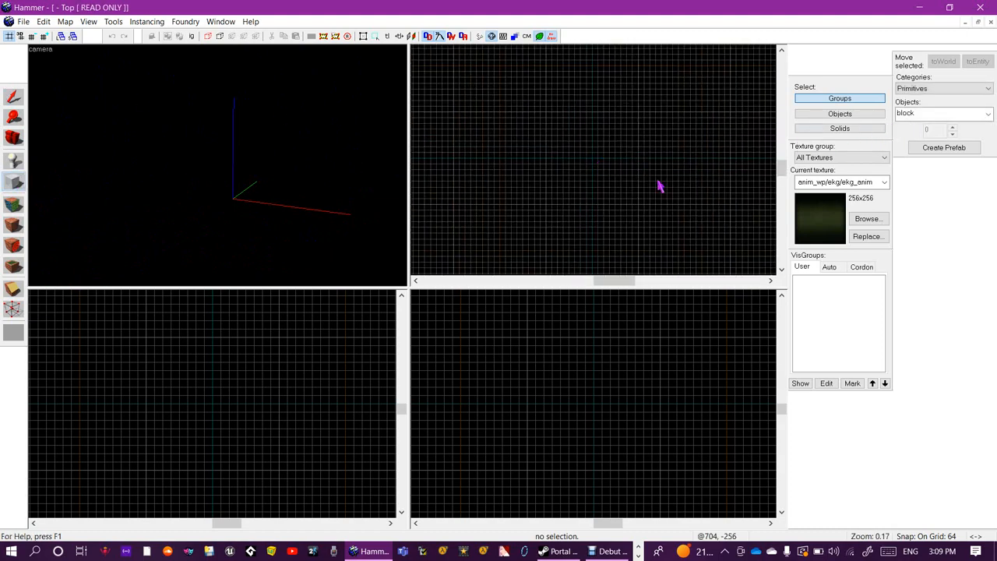
- Draw a white_wall_tile003b block and make it hollow with the confirmed wall thickness
left_click(867, 218)
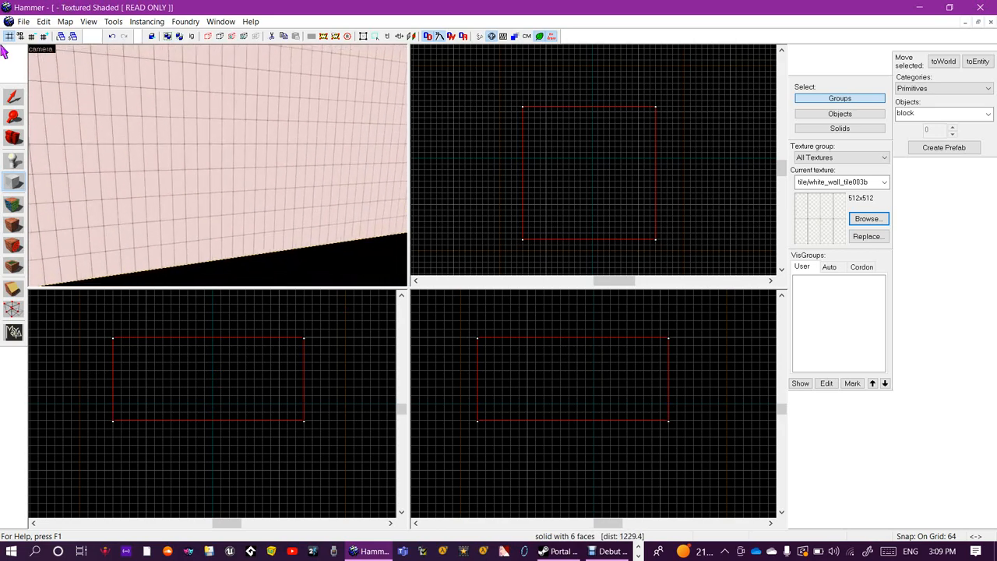
left_click(89, 21)
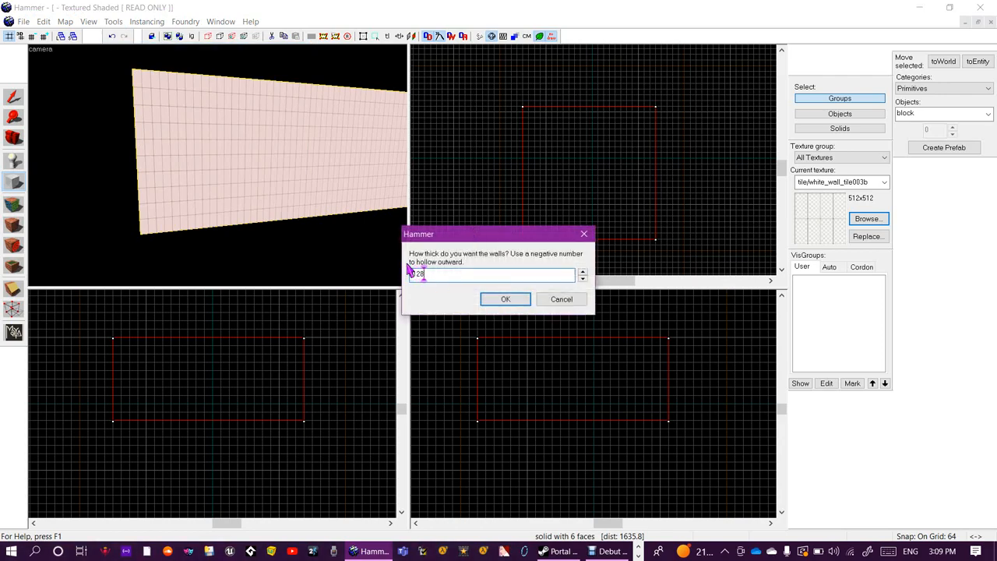
left_click(504, 300)
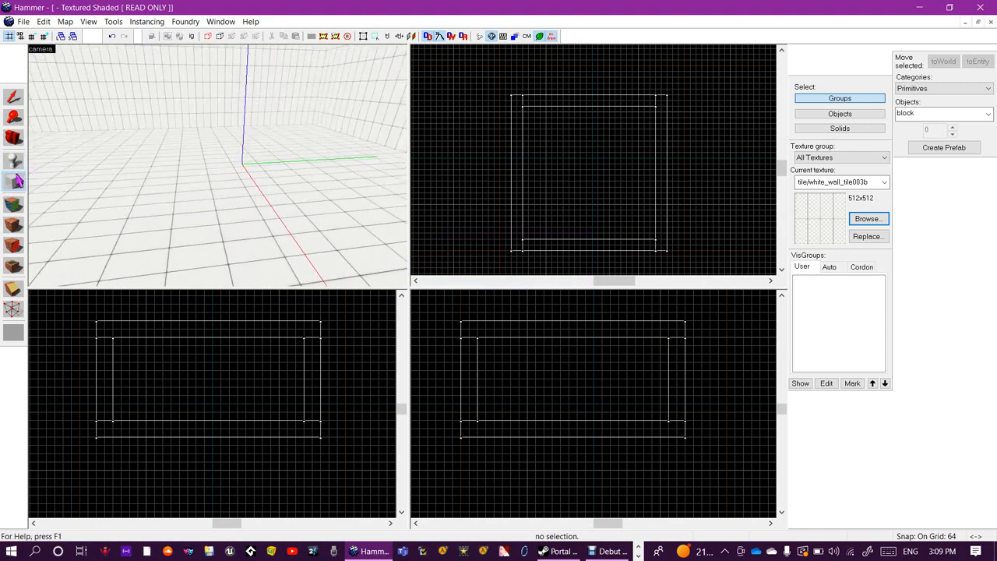
mouse_move(17, 180)
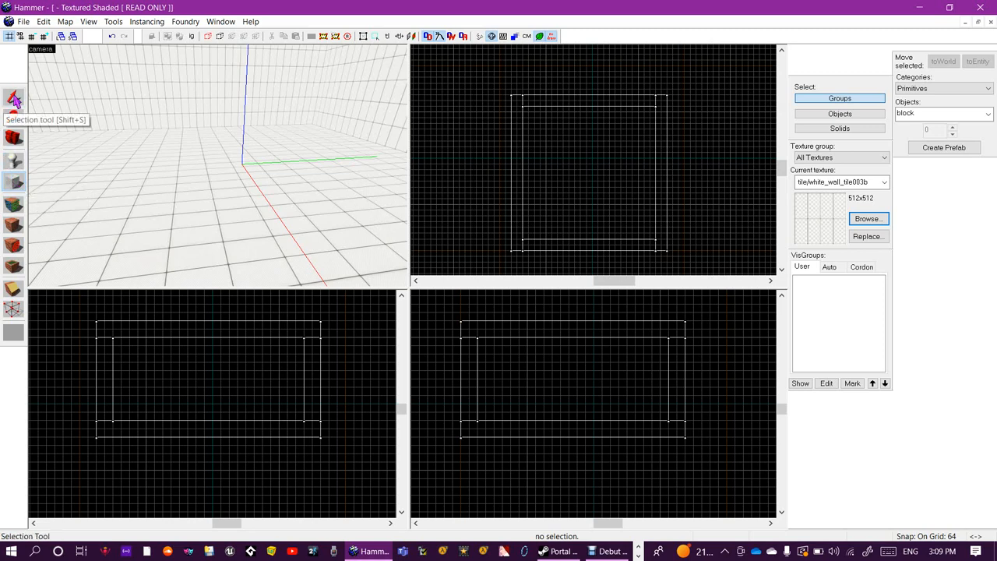
mouse_move(14, 161)
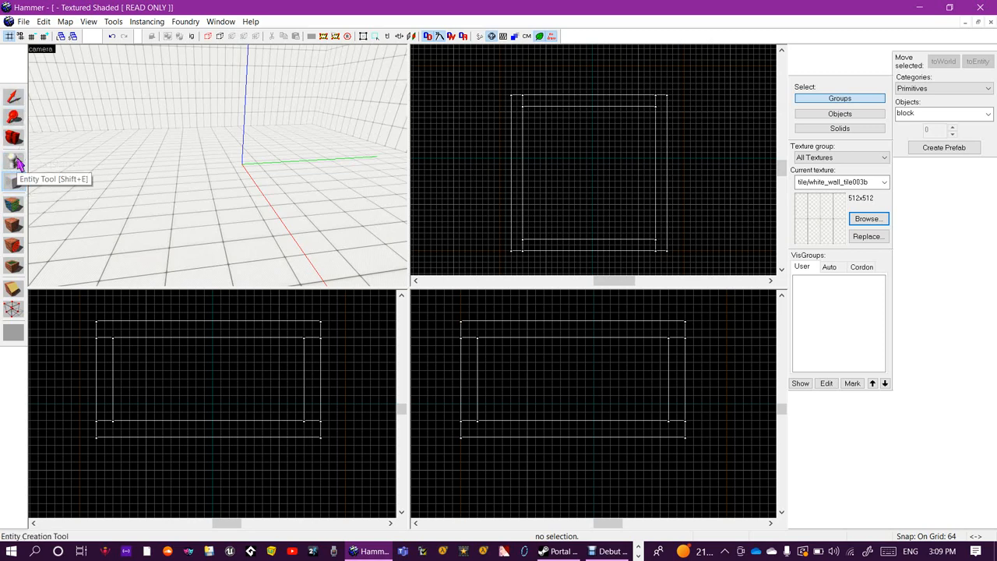
- Place an info_player_start inside the room and begin Save As
left_click(13, 160)
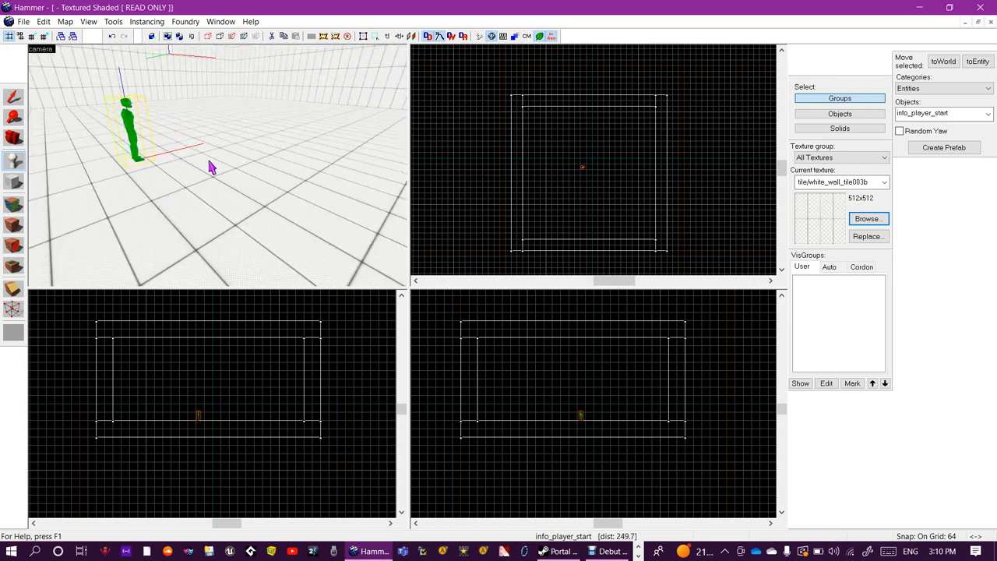
left_click(23, 21)
type("t")
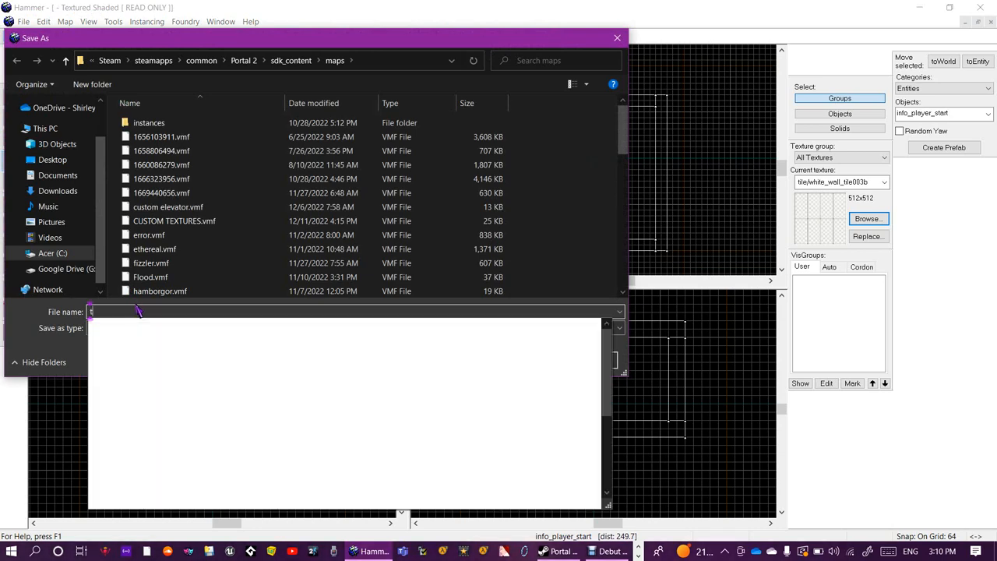
- Save the map as 'tutorial i guess.vmf' in the Portal 2 maps folder
type("utorial i gue")
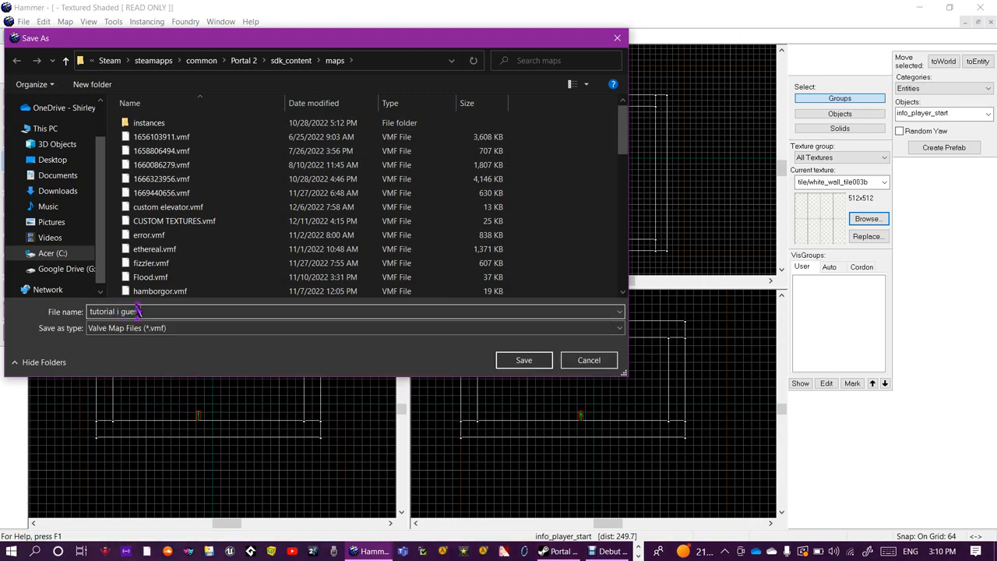
left_click(524, 359)
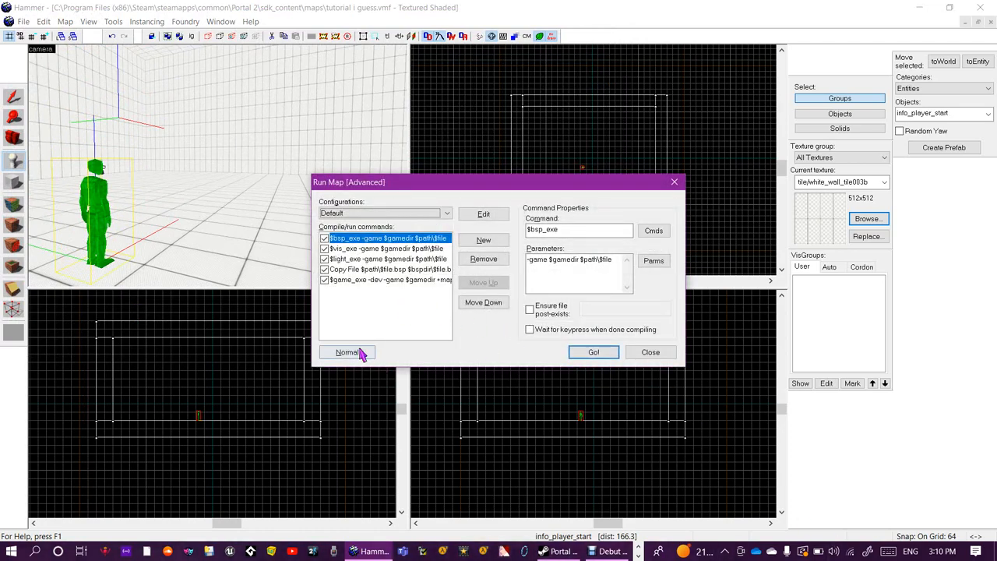
- Run the Expert compile, launch the map in Portal 2, then return to Hammer
left_click(347, 352)
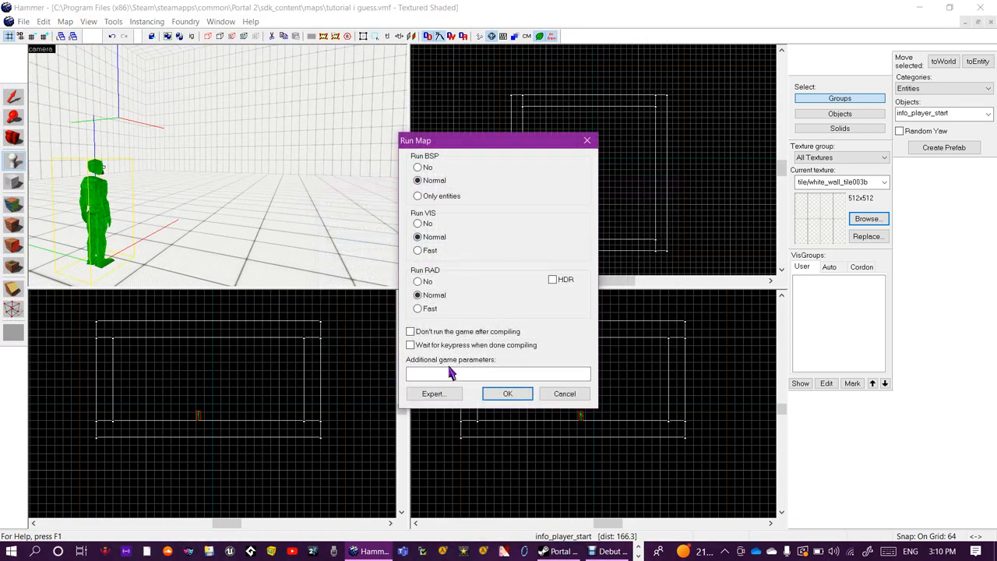
left_click(433, 393)
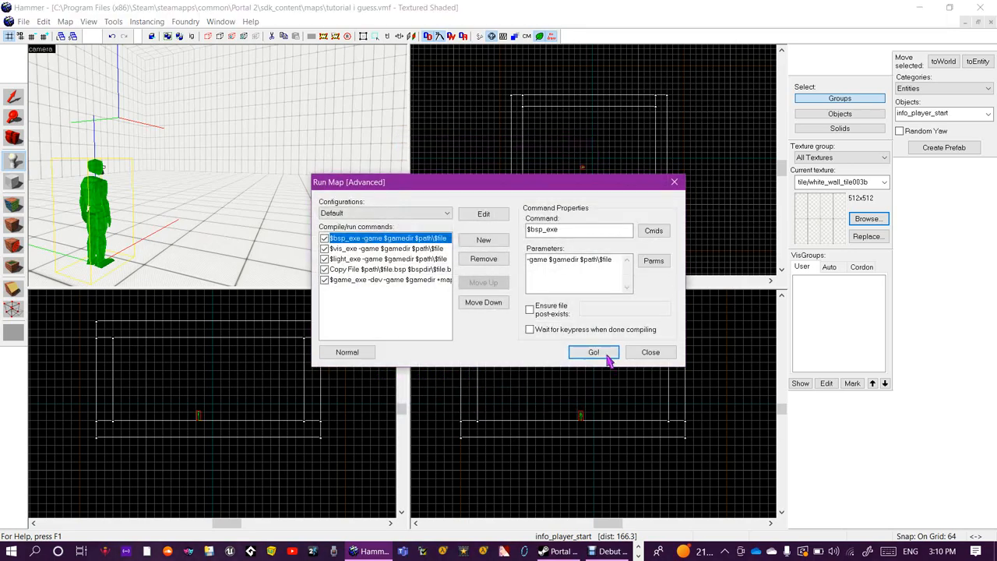
left_click(593, 352)
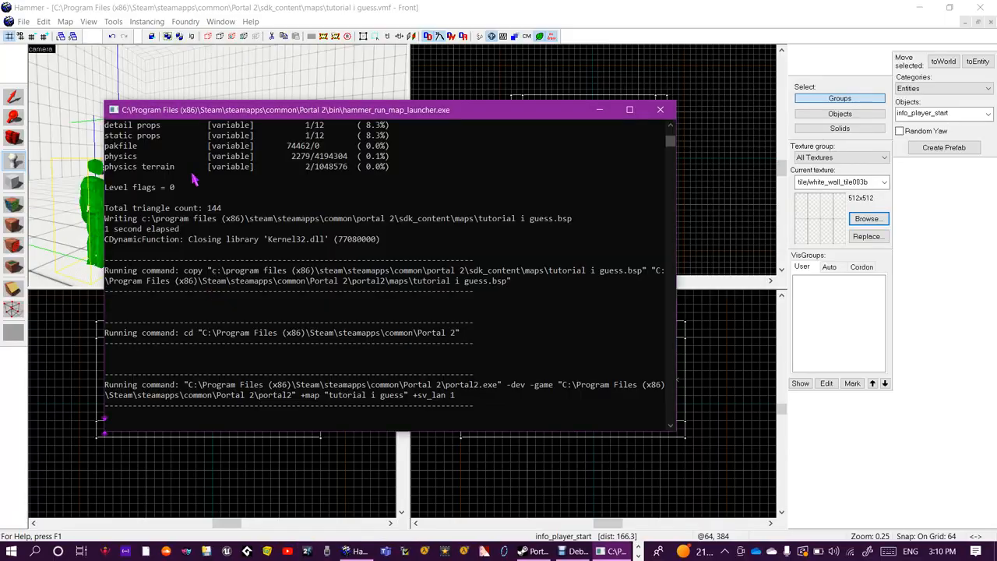
left_click(660, 109)
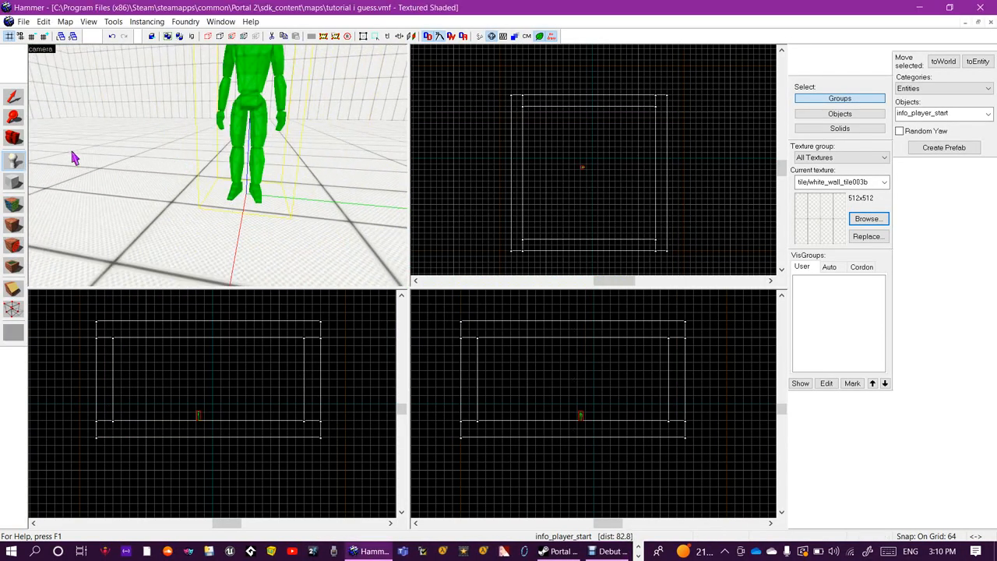
- Place a weapon_portalgun at the player start and look up a button entity
type("portal")
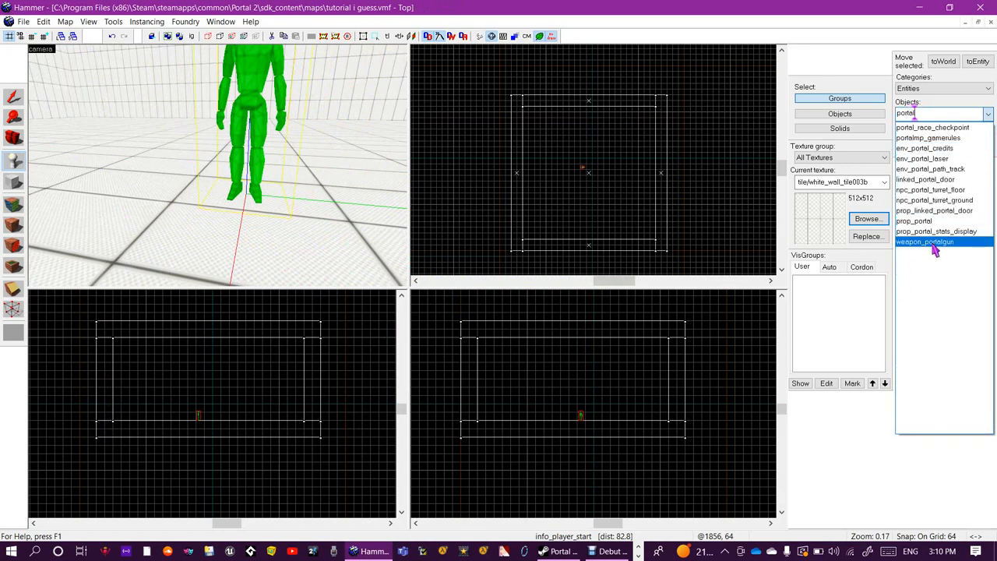
left_click(924, 241)
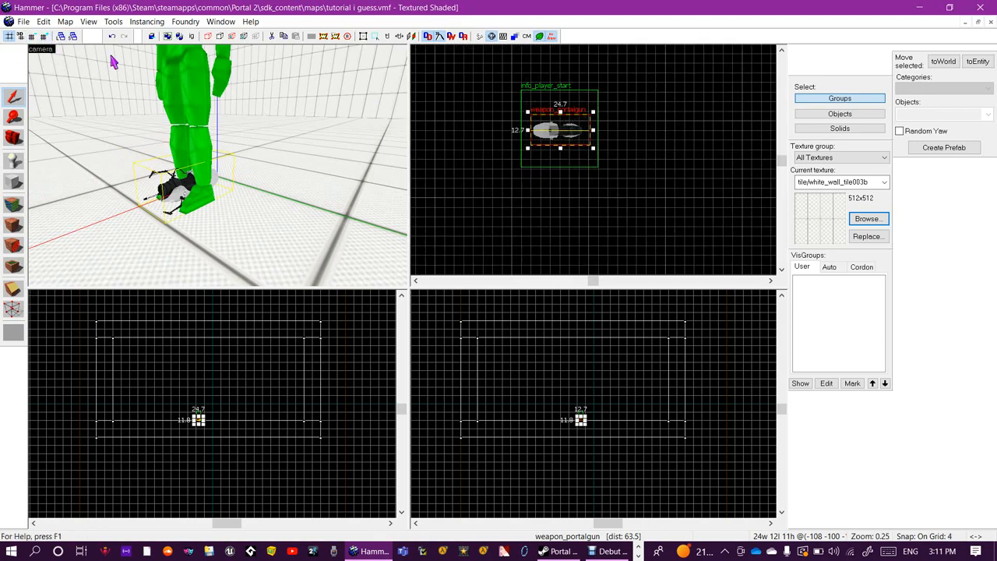
scroll("down", 3)
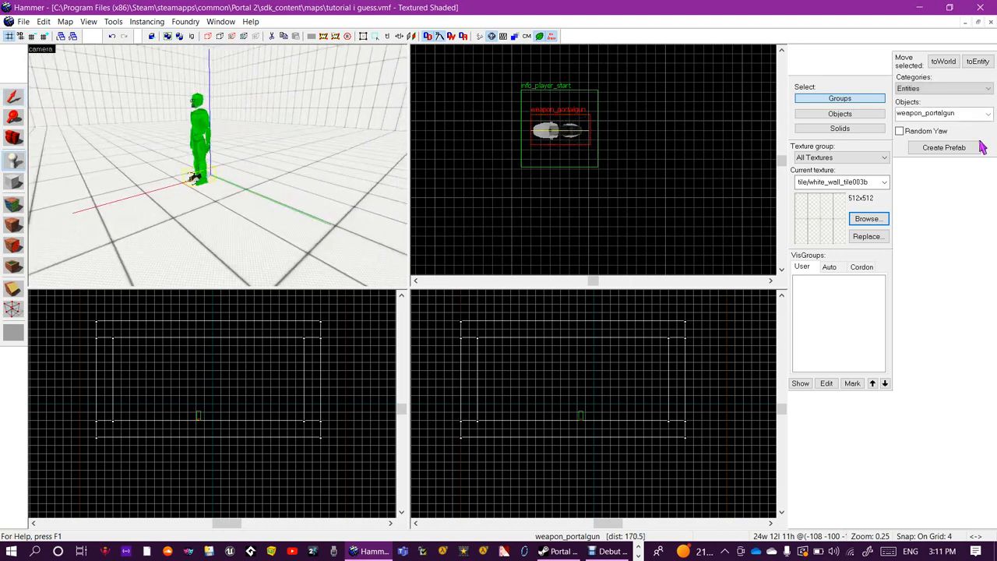
left_click(939, 113)
type("butt")
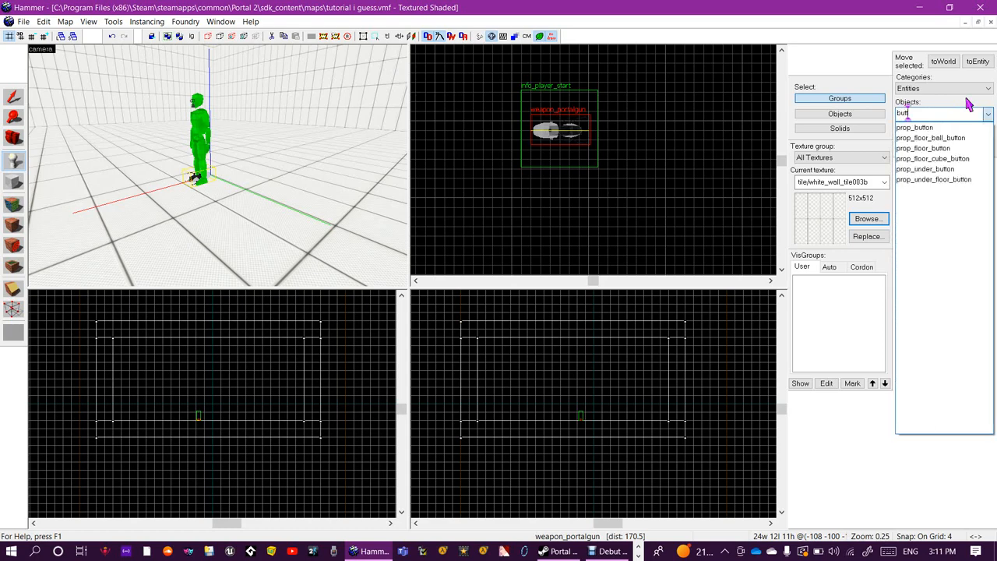
- Place a prop_floor_button and review the pedestal and floor buttons' properties
left_click(915, 127)
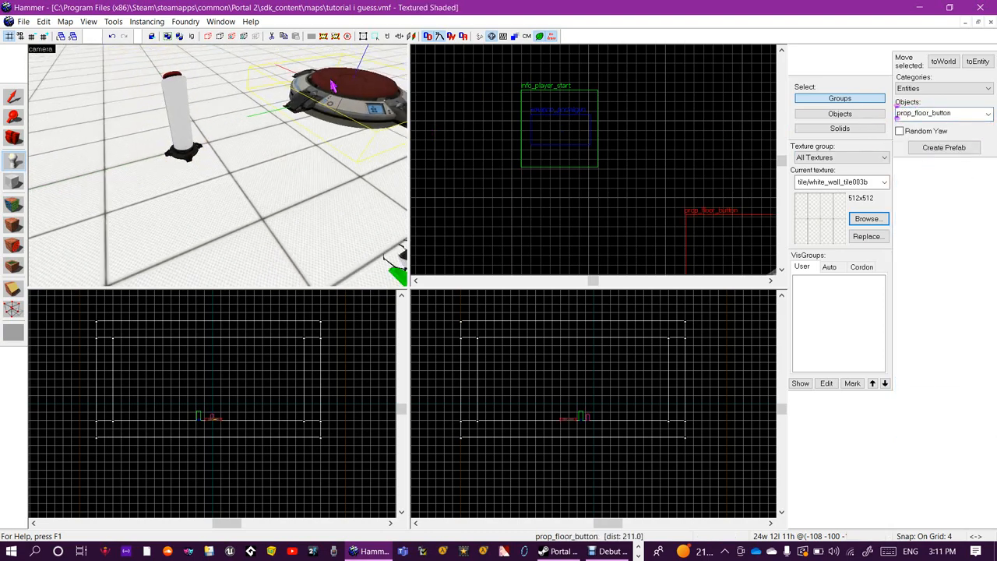
double_click(210, 416)
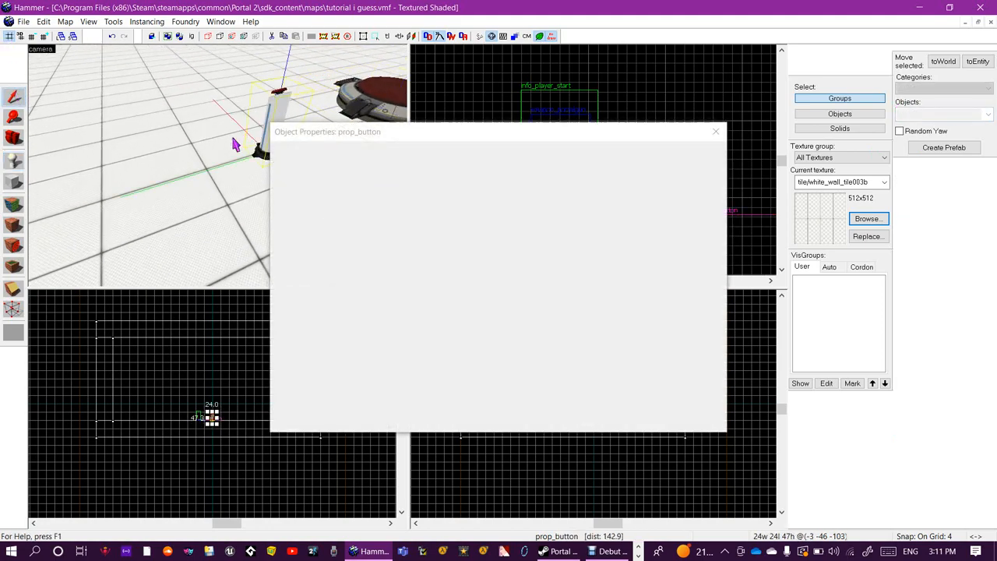
left_click(715, 131)
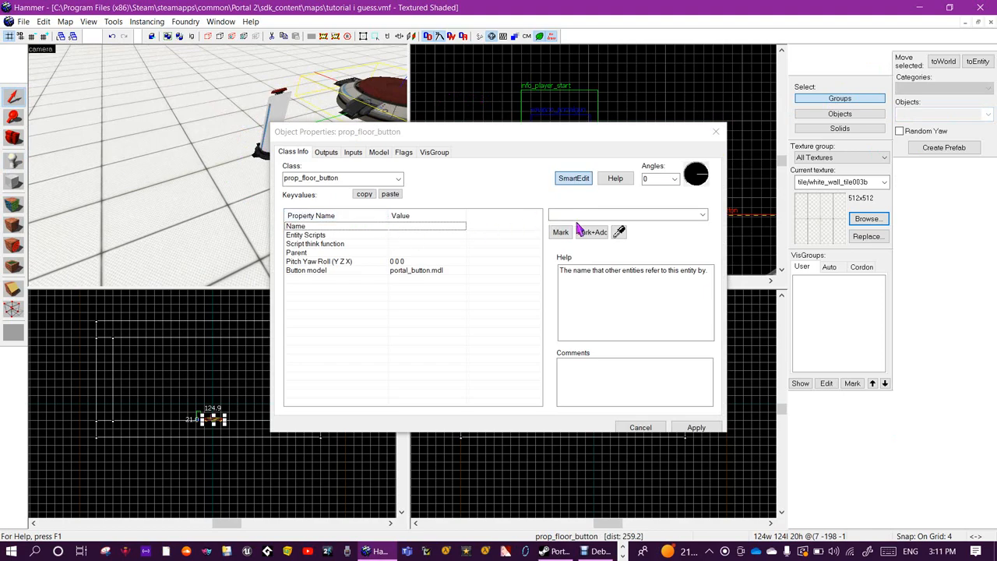
left_click(641, 426)
type("d")
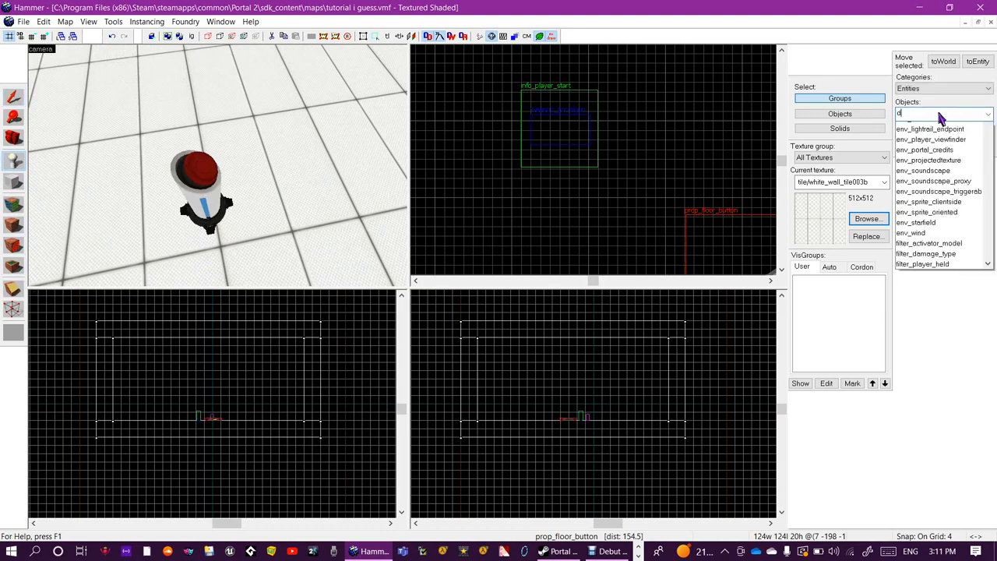
- Place two prop_testchamber_door entities named 'yes' and 'subscribe'
type("oor")
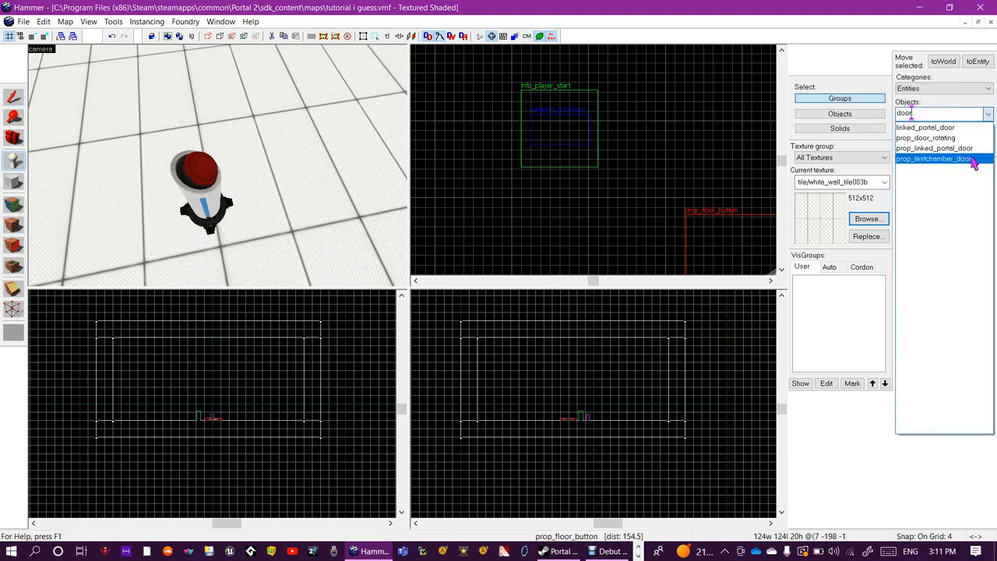
left_click(932, 158)
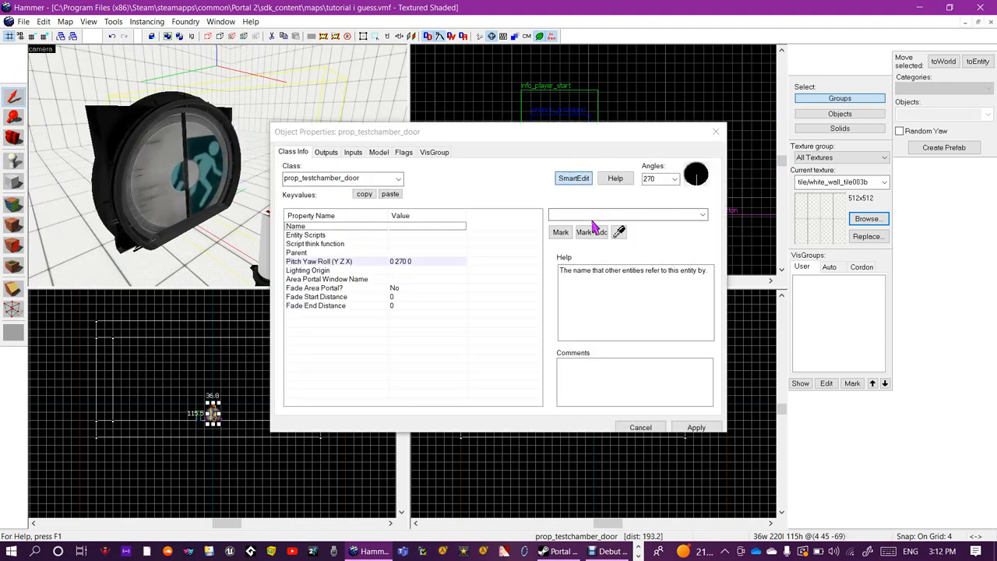
type("yes")
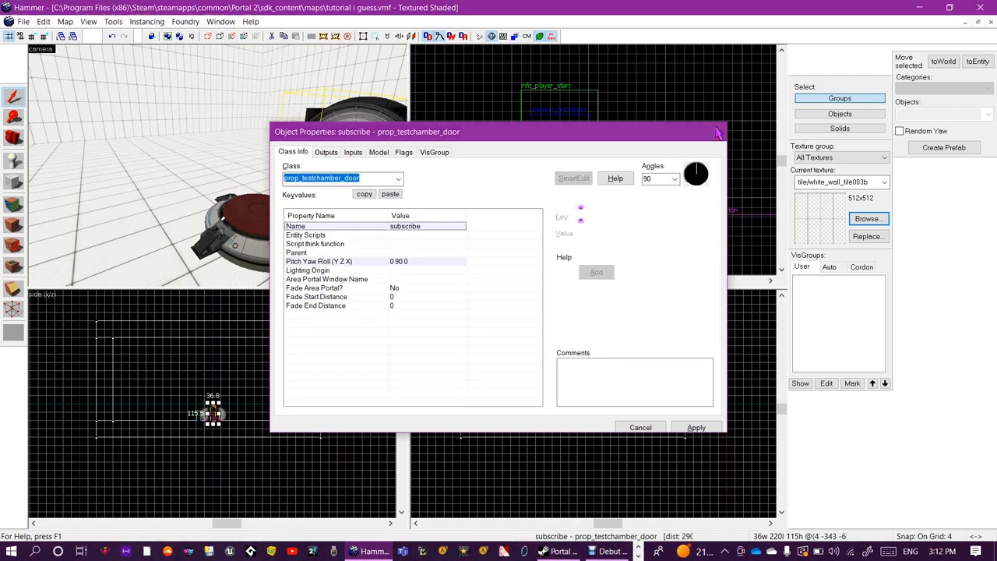
- Close the subscribe door's settings and add an output to the pedestal button
left_click(639, 426)
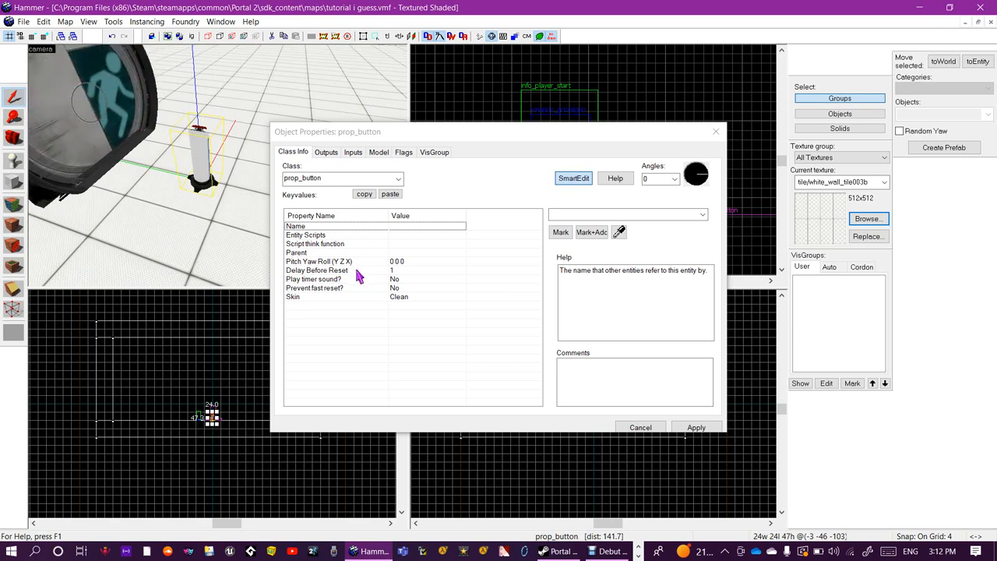
left_click(317, 271)
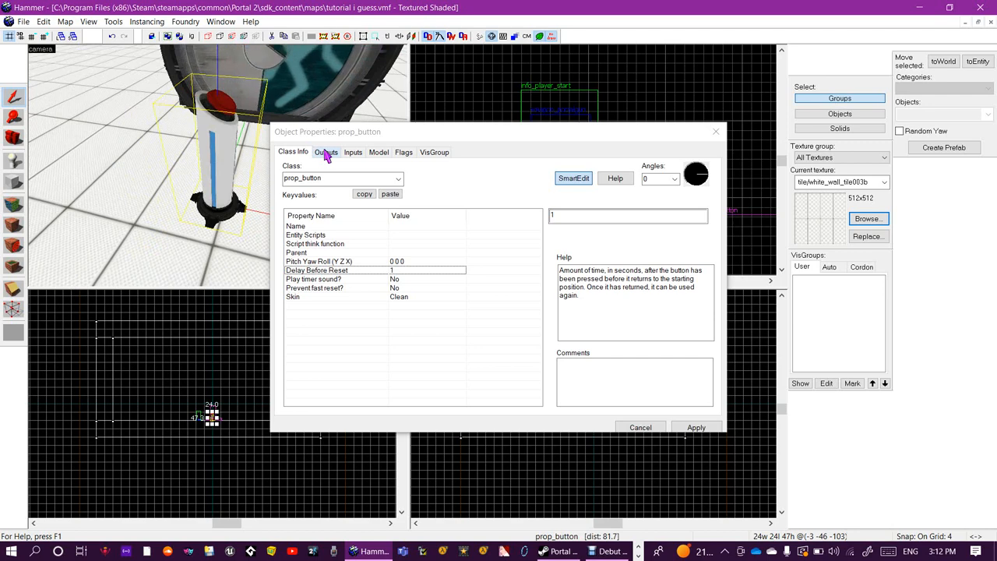
left_click(326, 152)
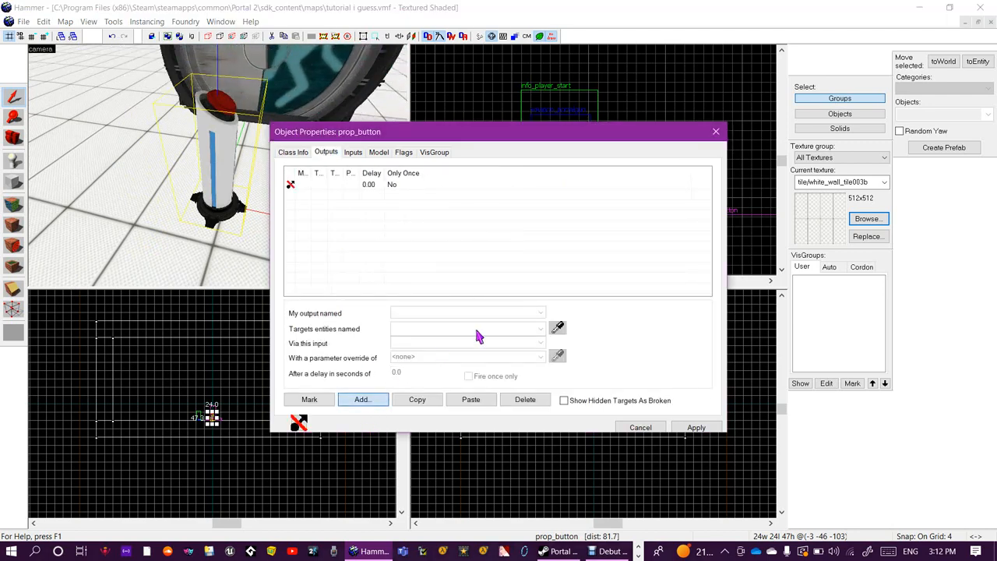
left_click(361, 399)
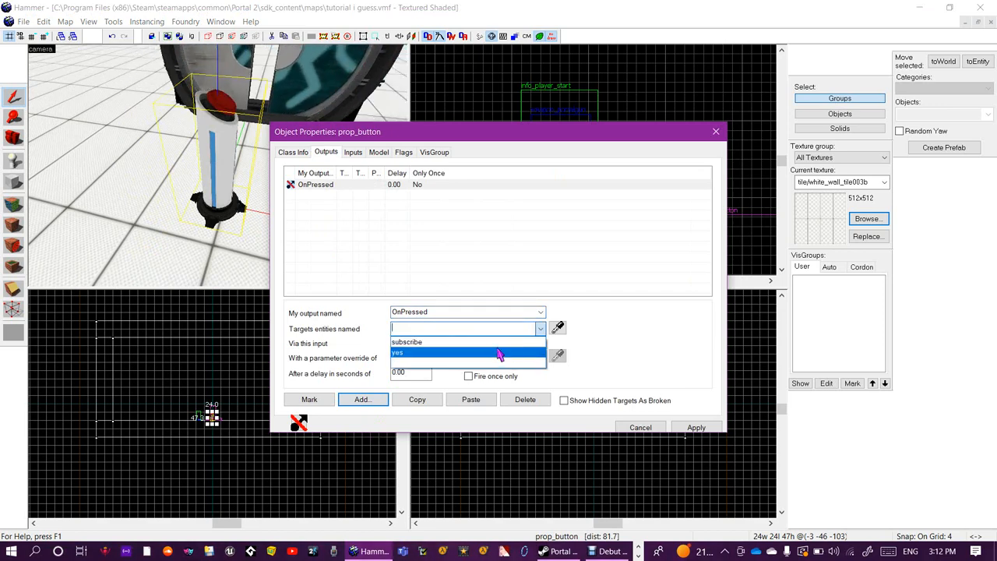
- Set OnPressed outputs to Open and Close the door named 'yes'
left_click(397, 352)
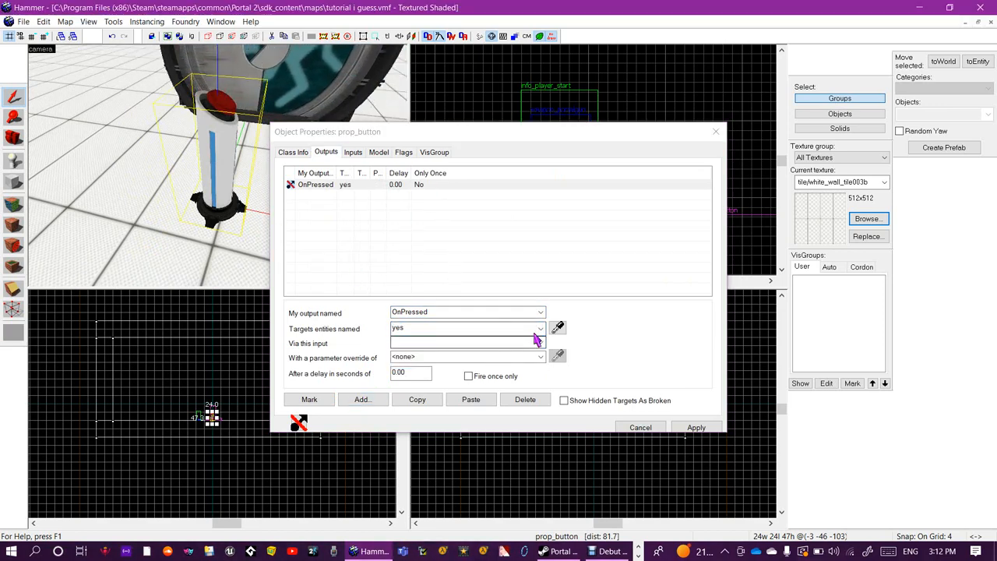
left_click(539, 343)
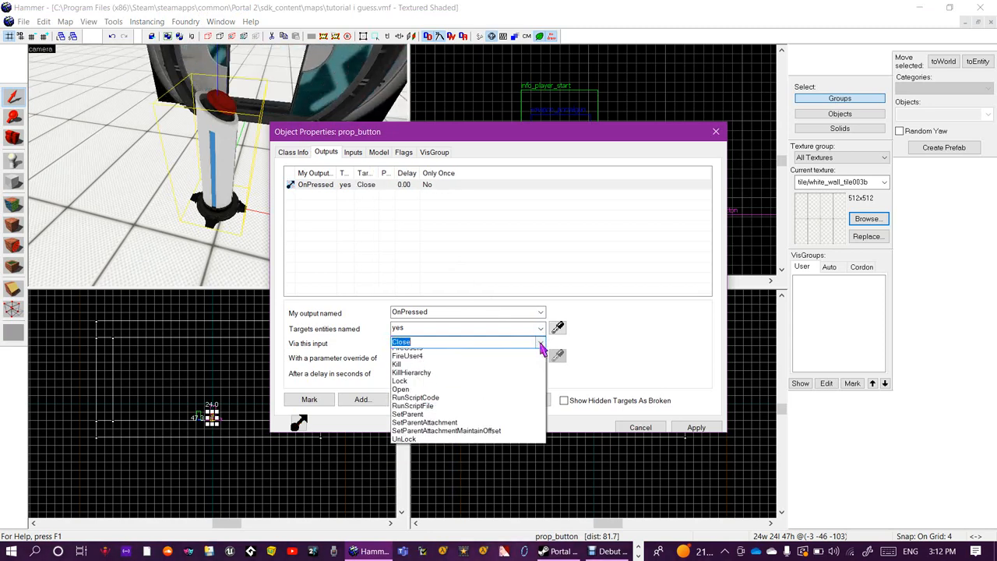
left_click(400, 389)
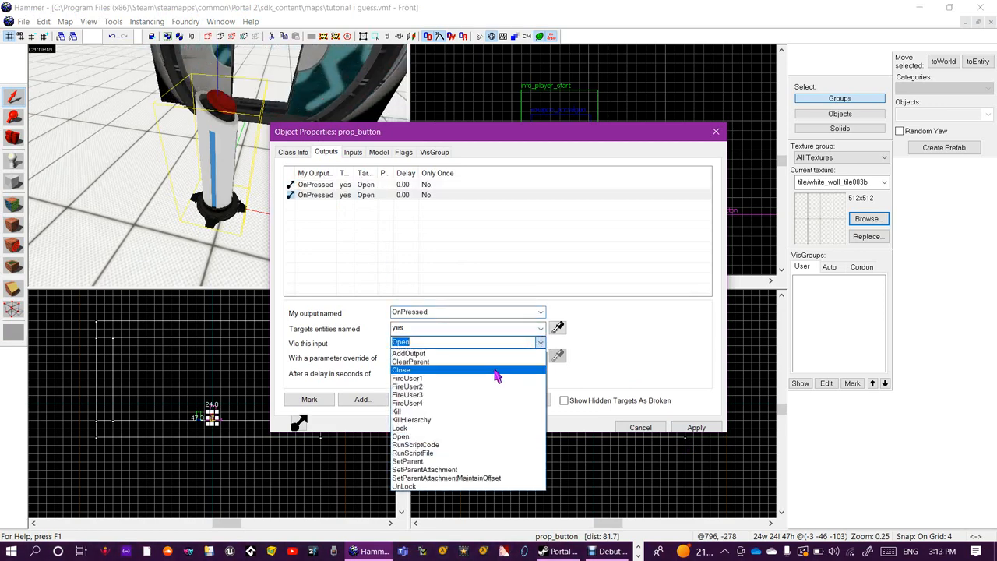
left_click(401, 370)
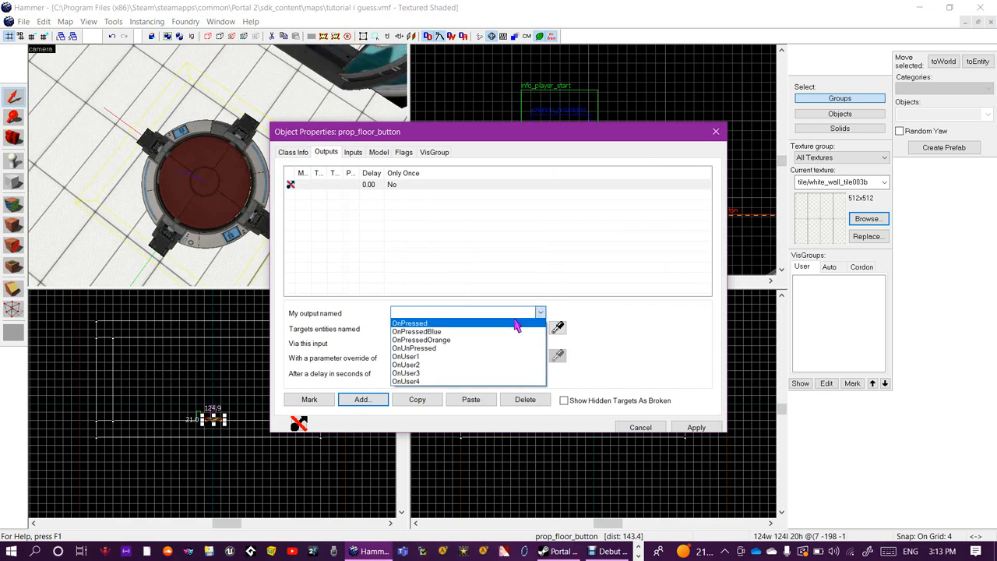
- Add OnPressed → subscribe Open and OnUnPressed → subscribe Close, and apply
left_click(409, 323)
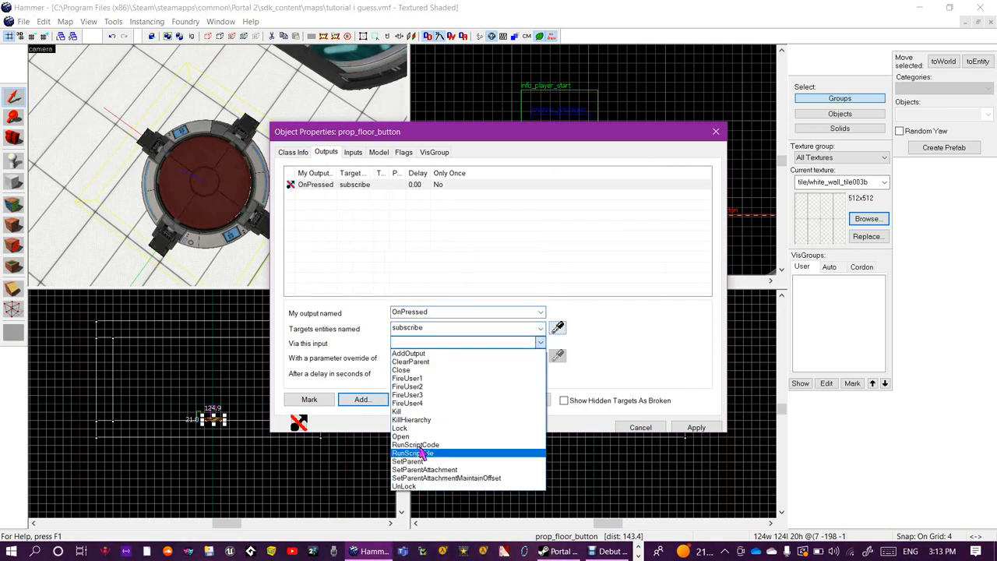
mouse_move(401, 436)
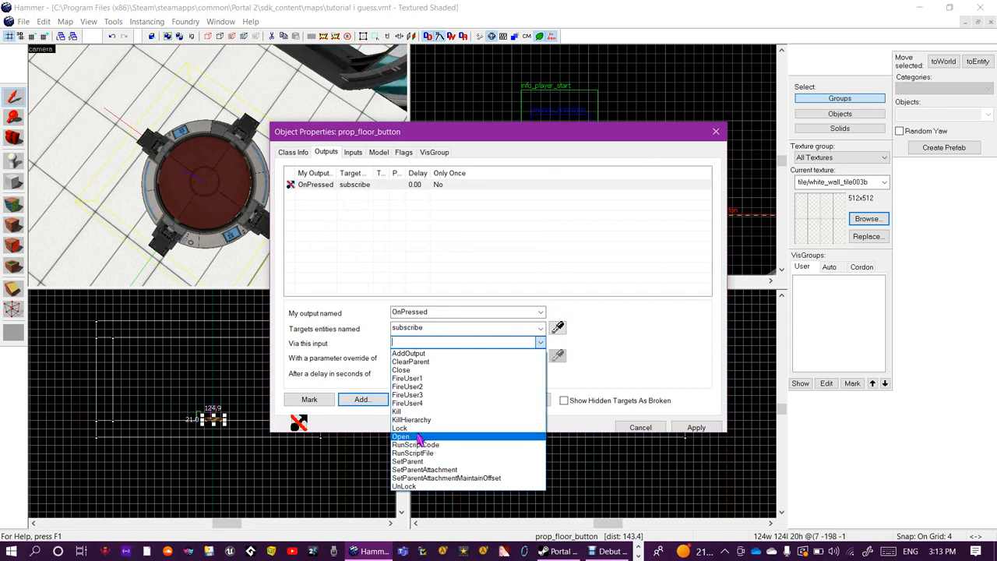
left_click(401, 435)
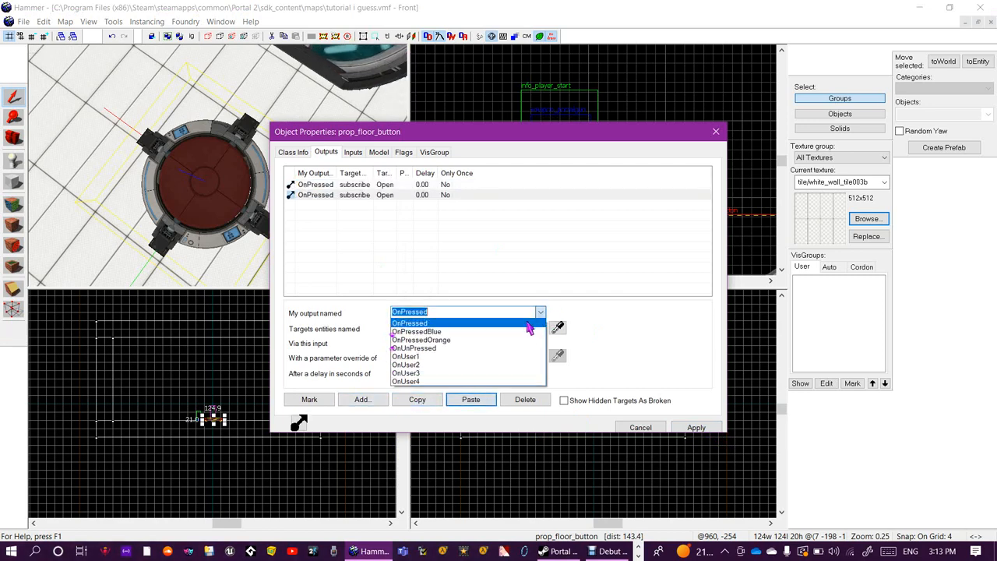
left_click(413, 348)
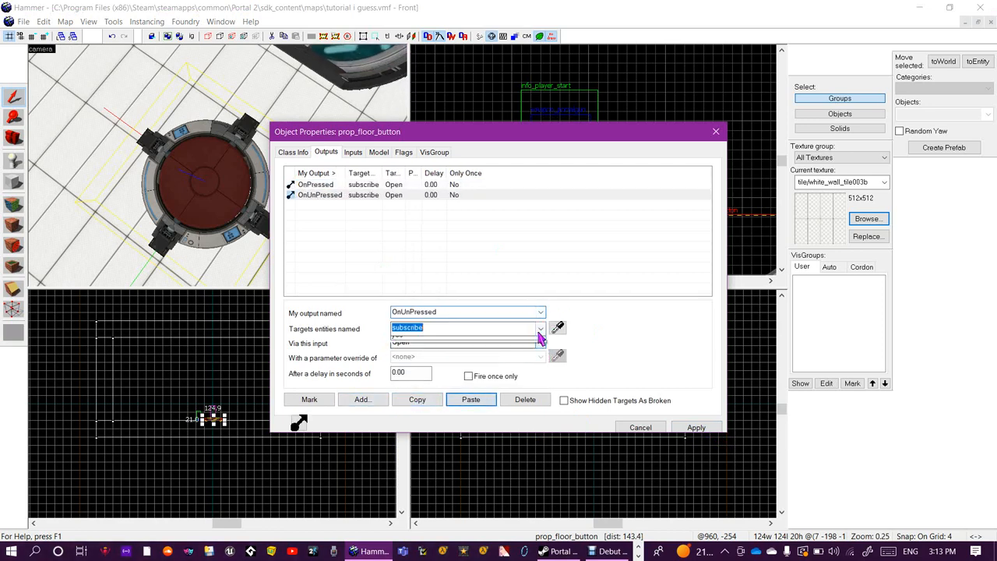
left_click(540, 343)
type("Close")
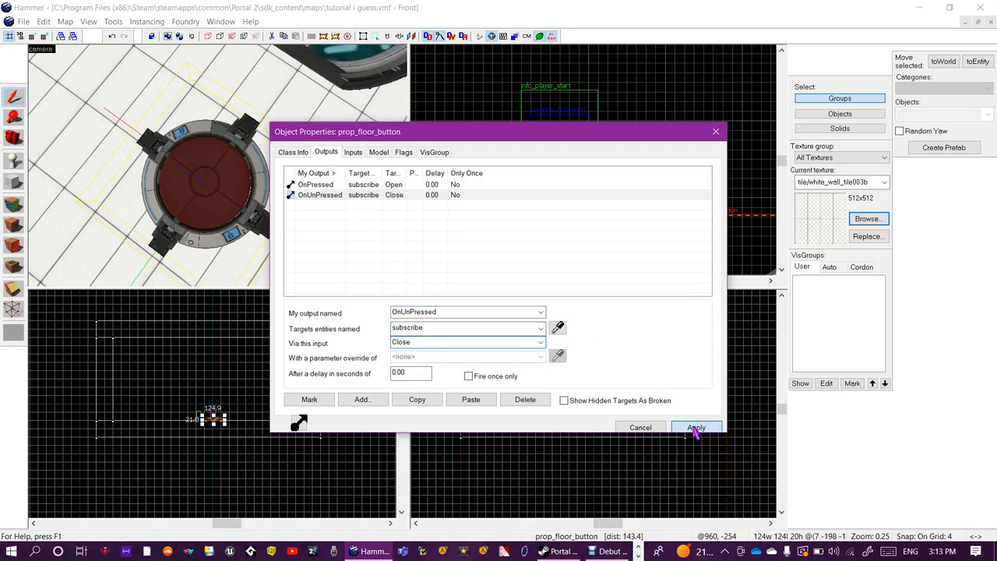
left_click(695, 427)
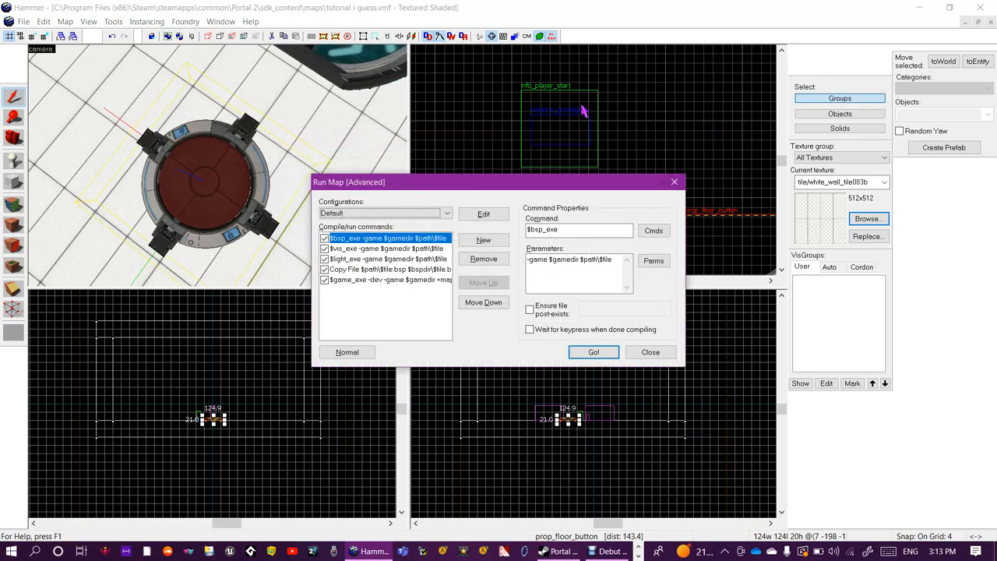
- Compile the map and launch it in Portal 2 with Go! from Run Map (Advanced)
left_click(593, 352)
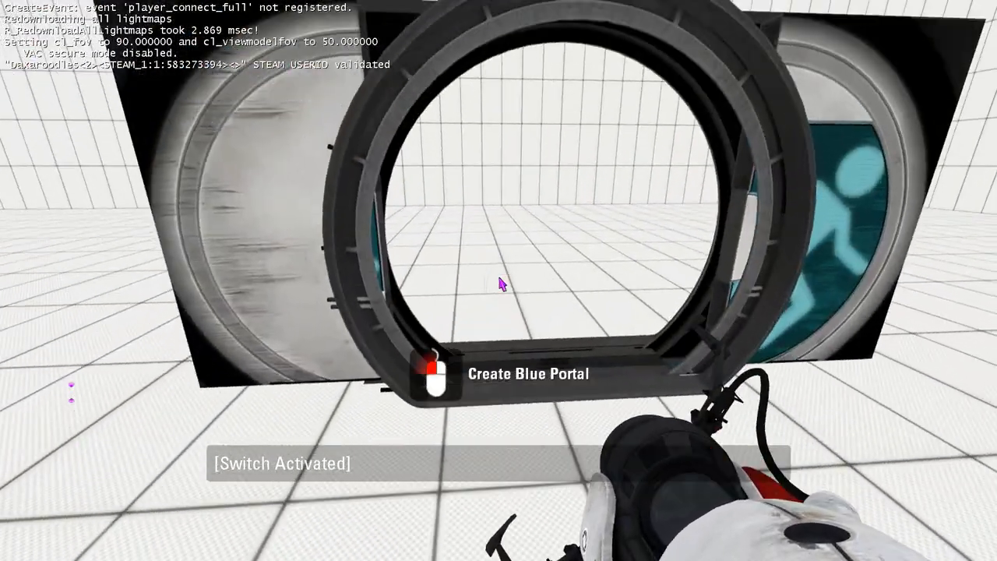
- Fire a blue portal to test the room, then pause and exit to the main menu
left_click(498, 284)
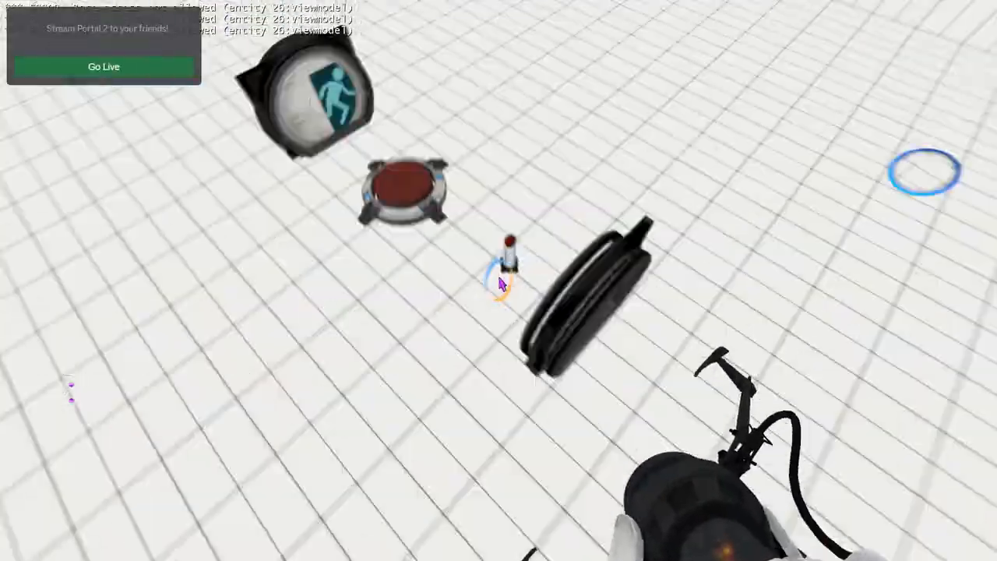
key("Escape")
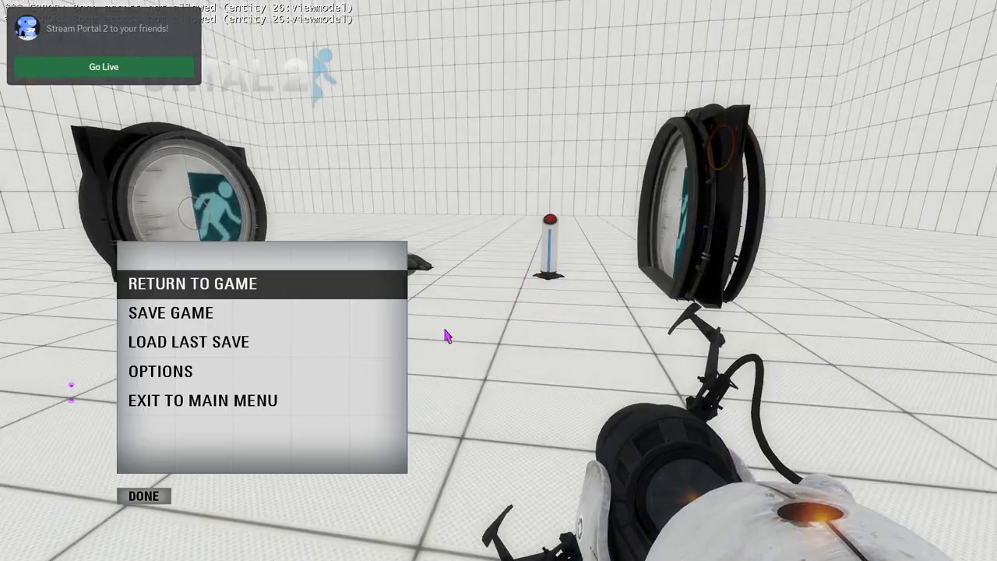
left_click(203, 399)
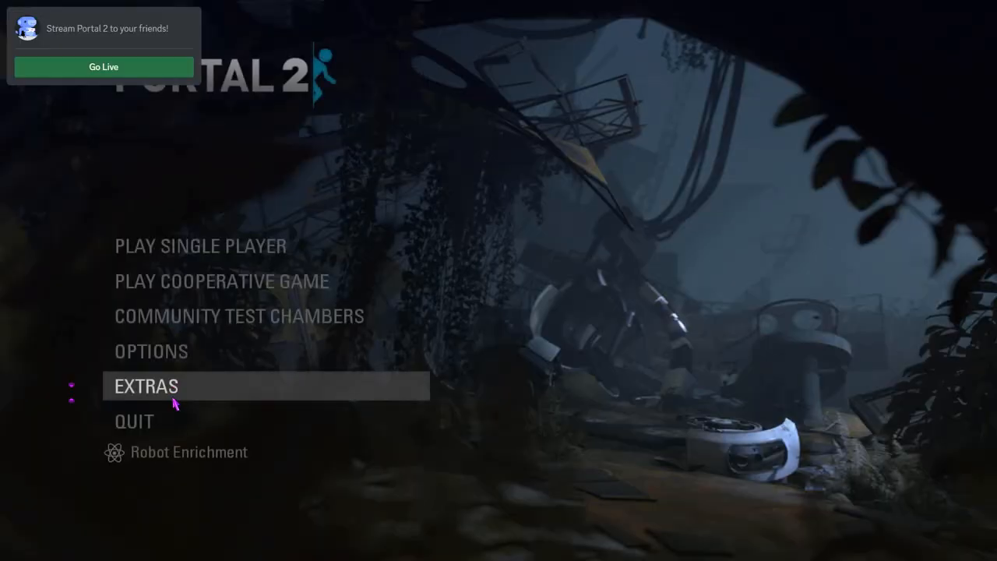